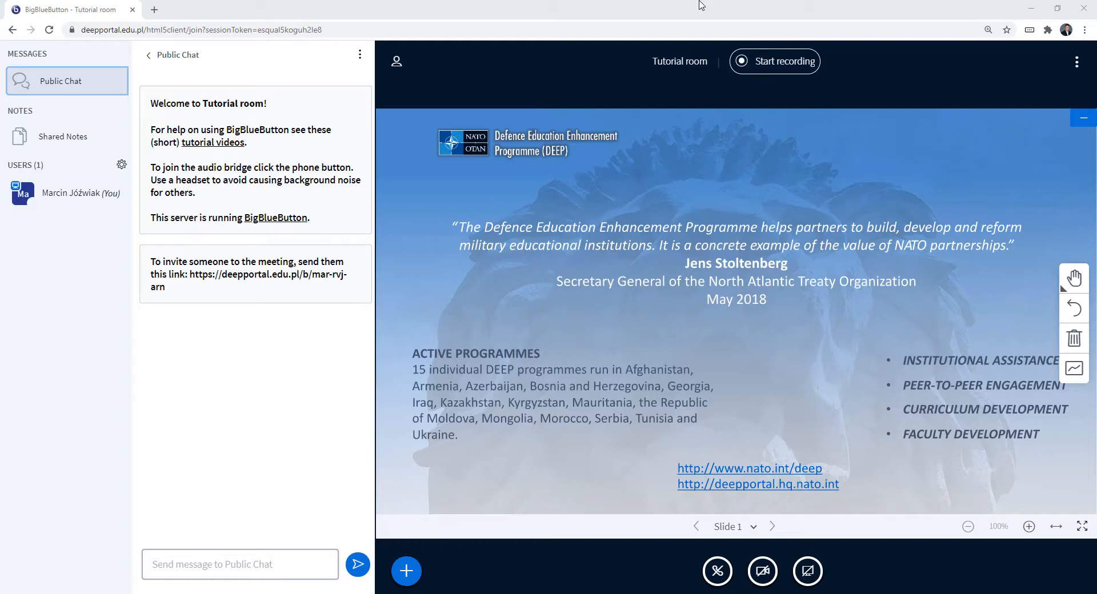
mouse_move(648, 135)
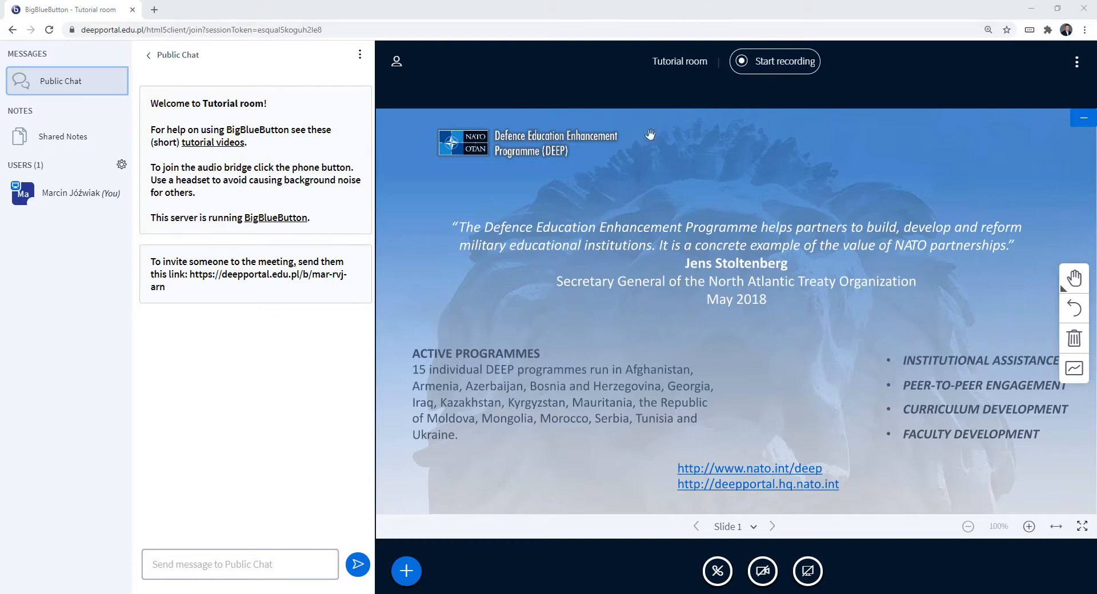
mouse_move(603, 407)
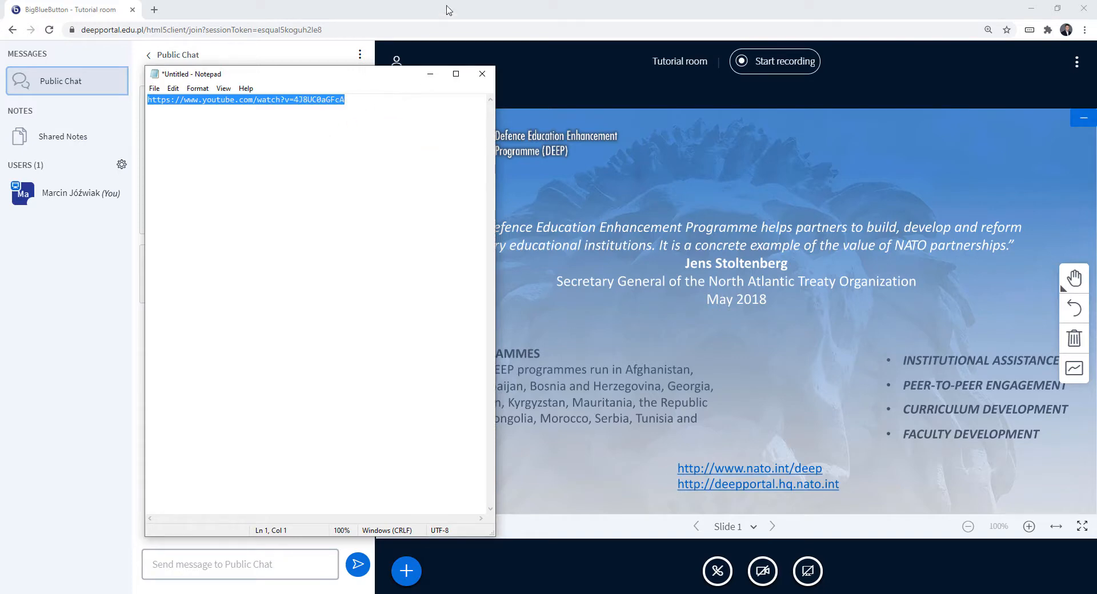
Step: Start 'Share an external video' from the actions menu and paste the copied YouTube link as its address
click(481, 74)
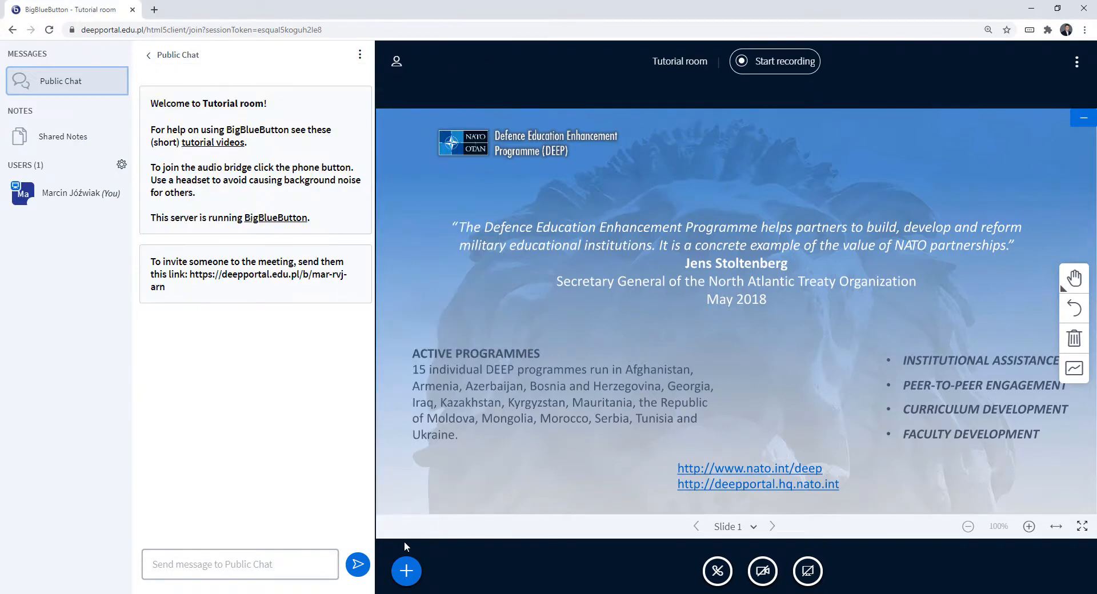
click(407, 571)
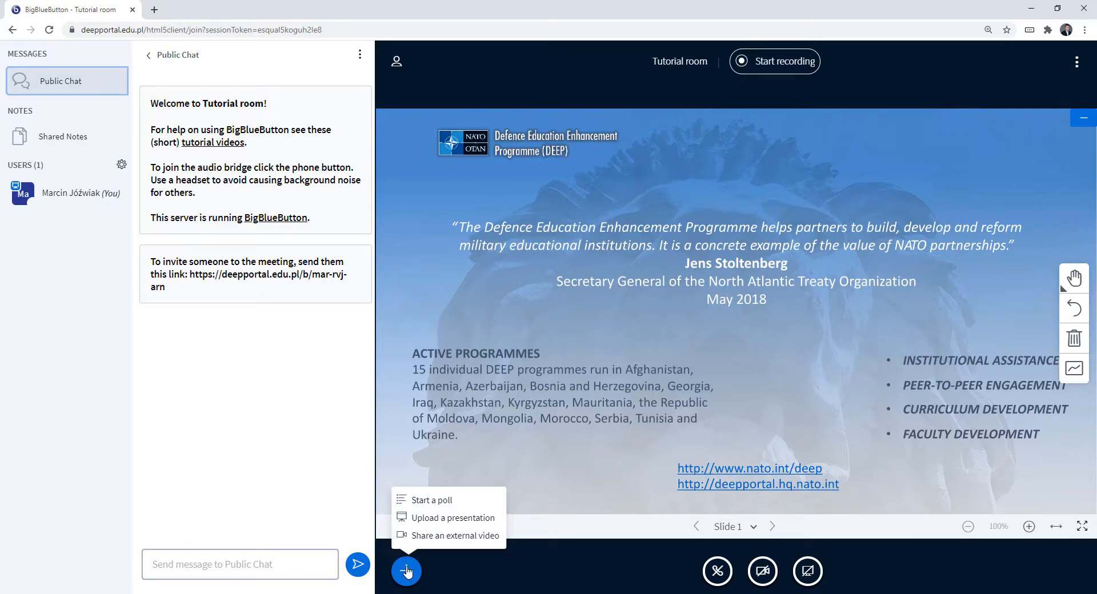
click(456, 536)
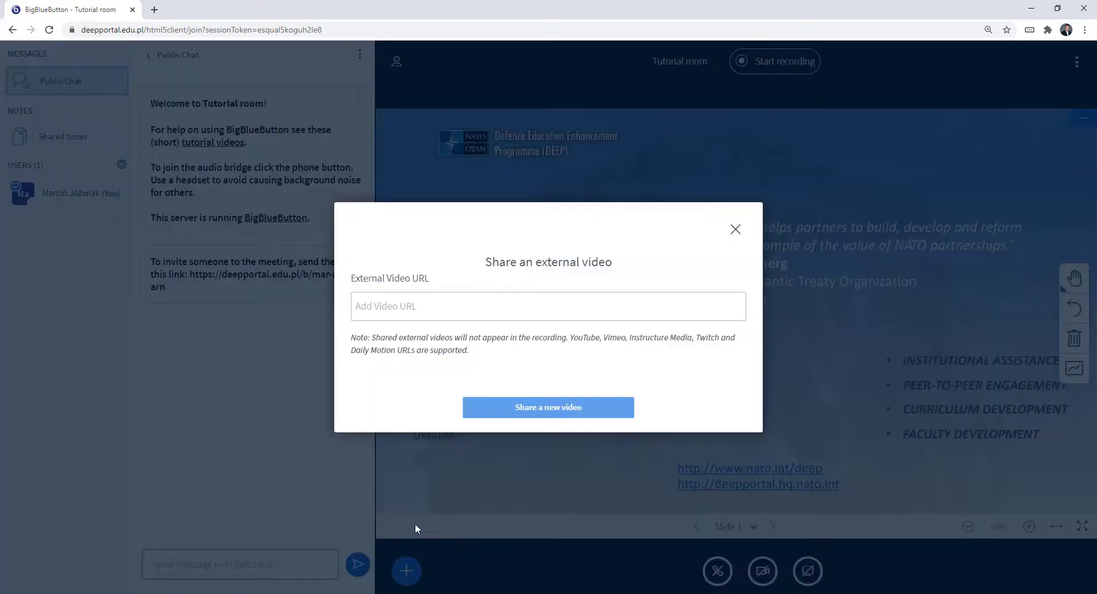
click(547, 307)
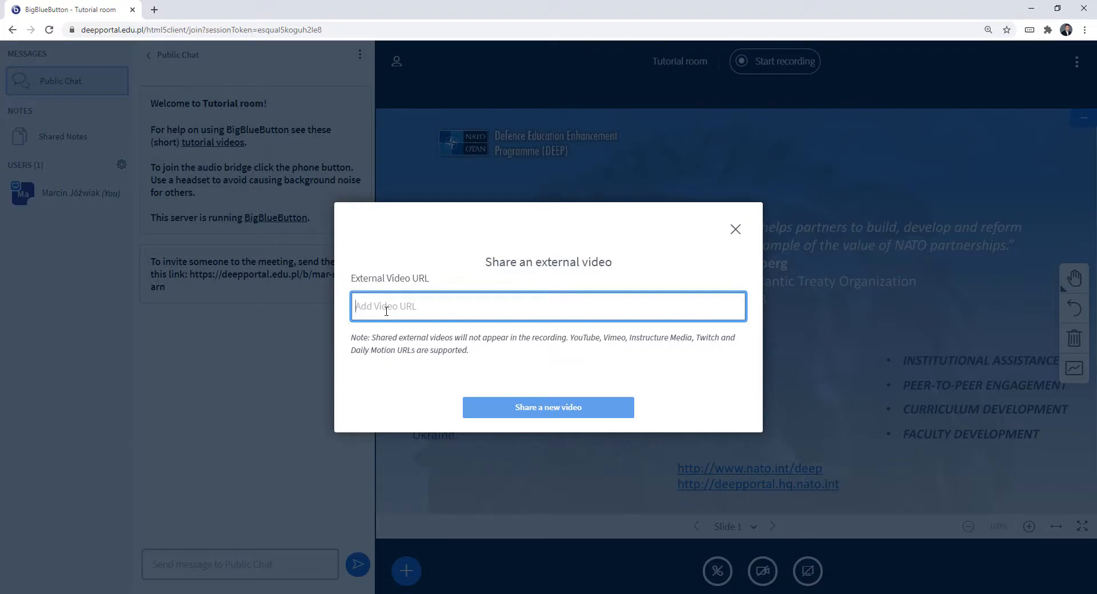
right_click(385, 306)
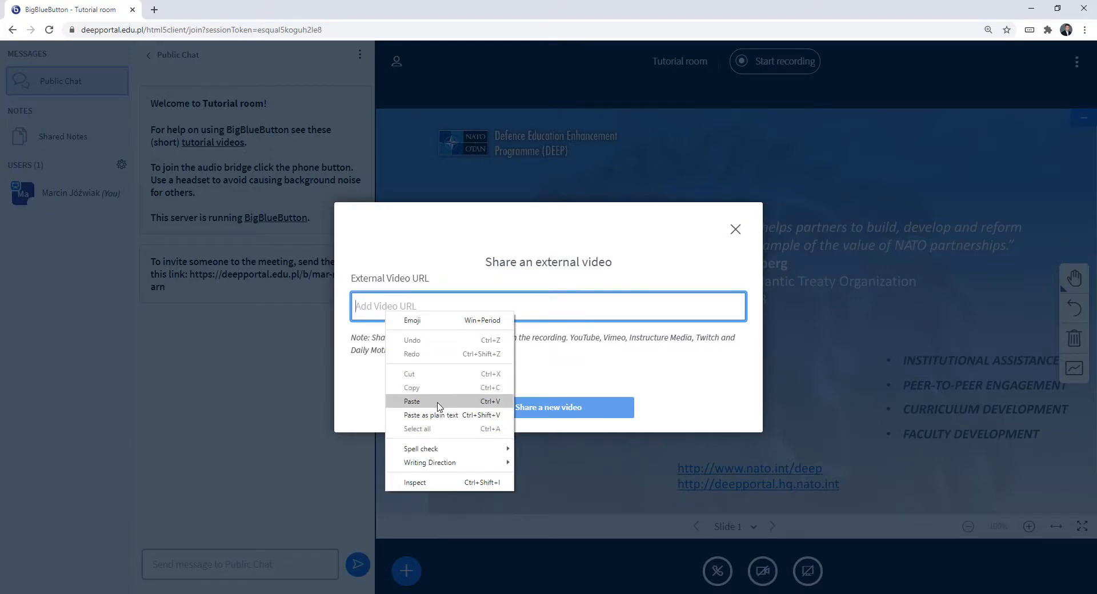
click(413, 401)
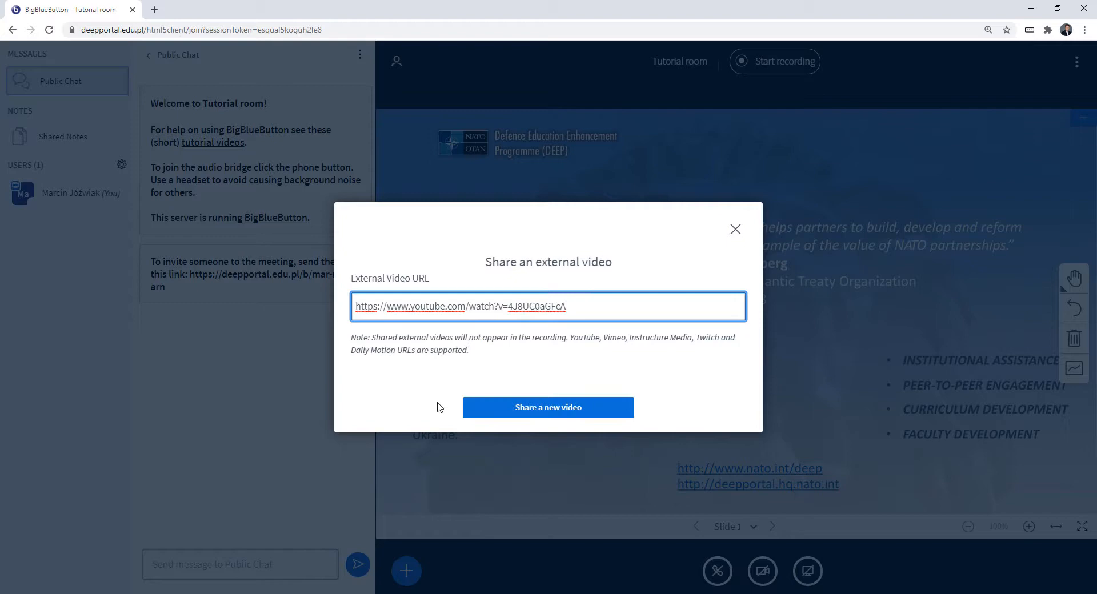
mouse_move(566, 418)
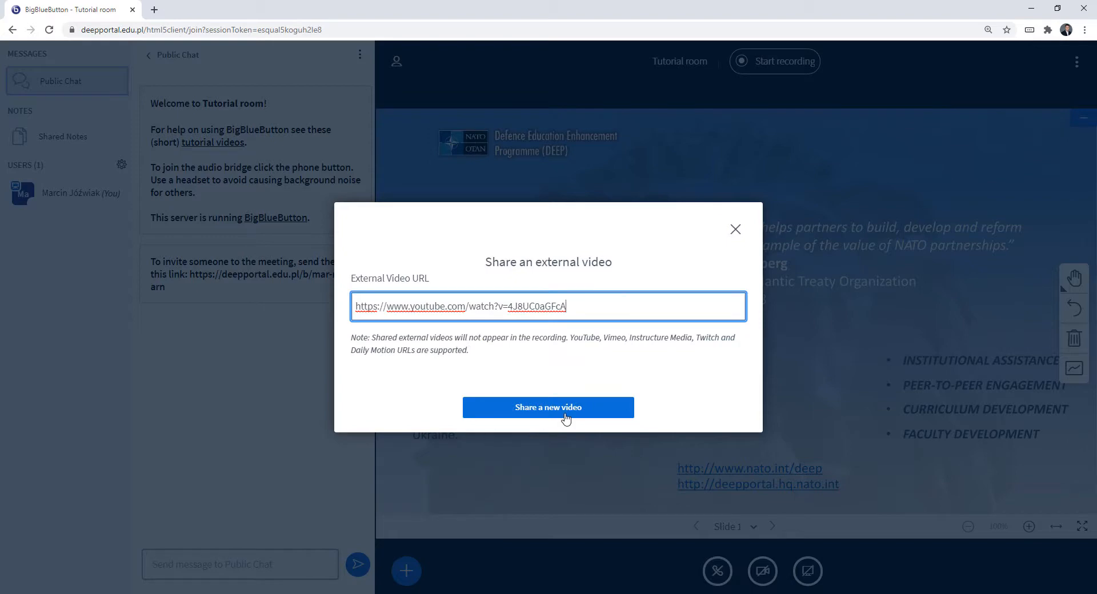
Step: Share the YouTube video into the presentation area, then pause it in the player
click(548, 406)
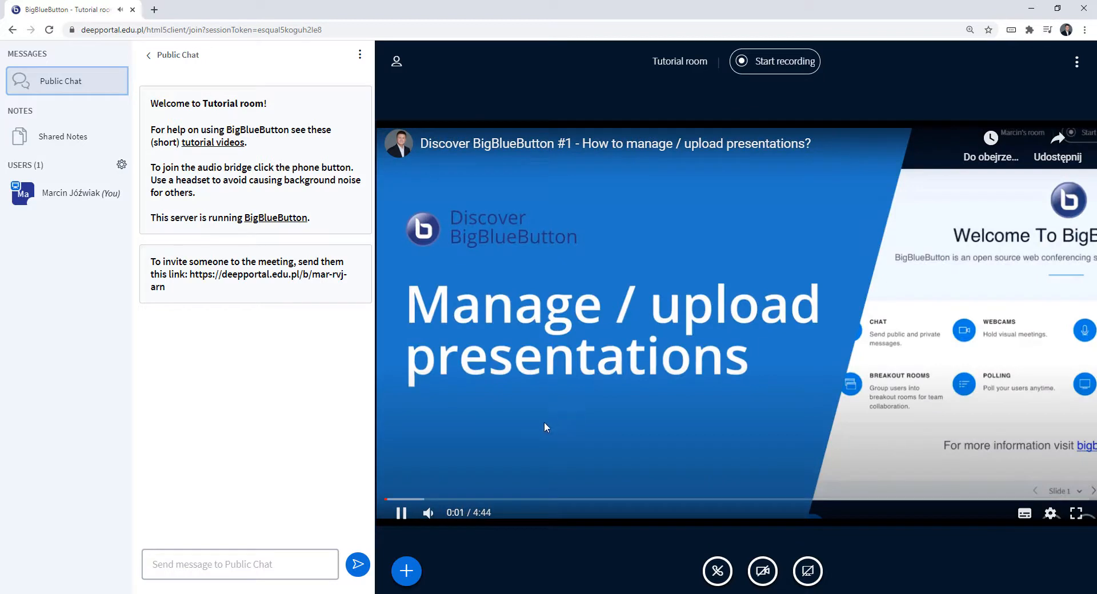
click(402, 512)
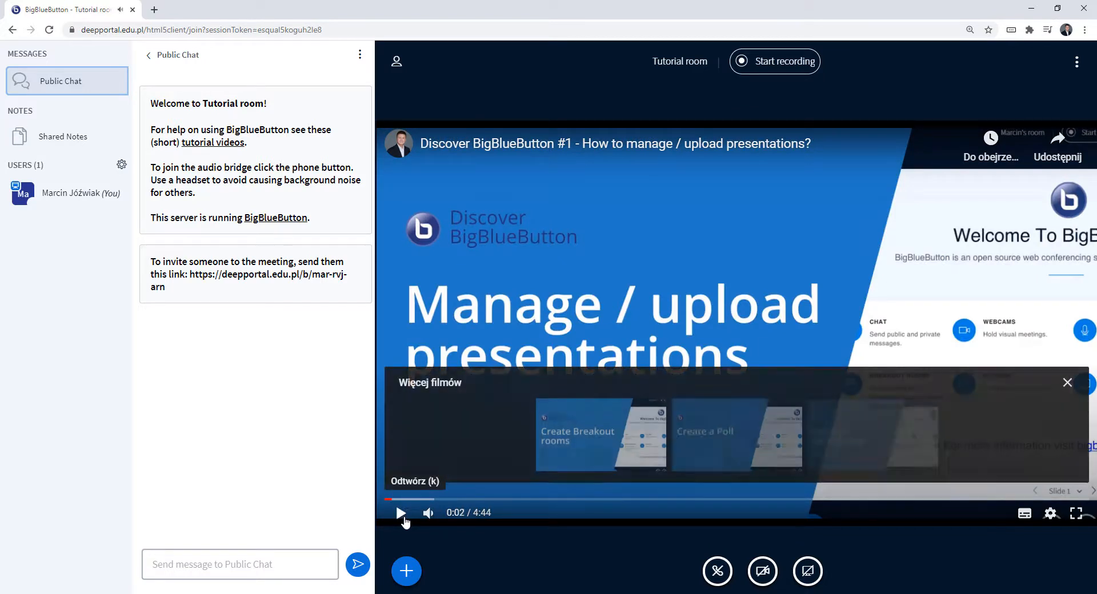